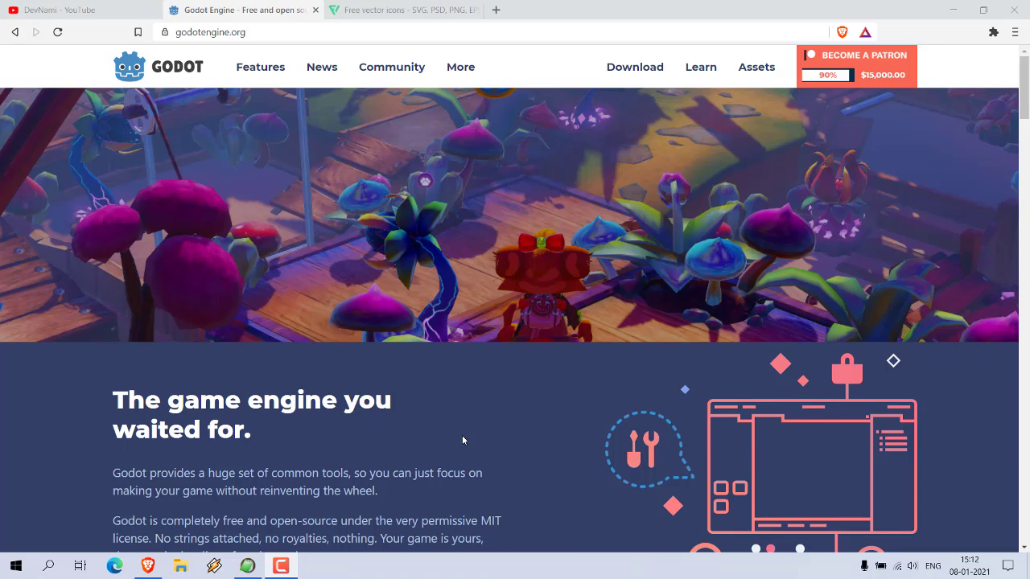
pyautogui.moveTo(453, 308)
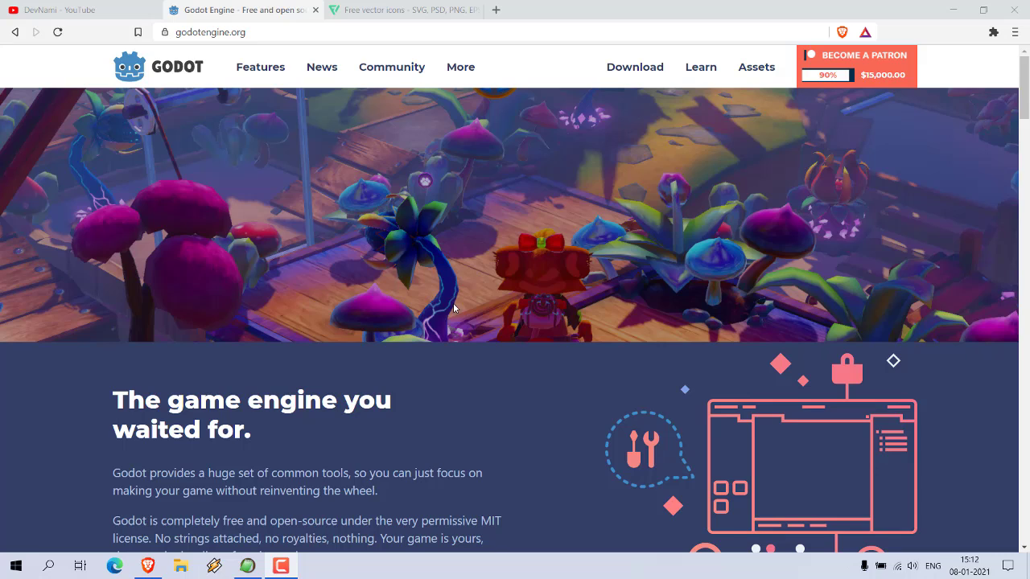
pyautogui.moveTo(463, 327)
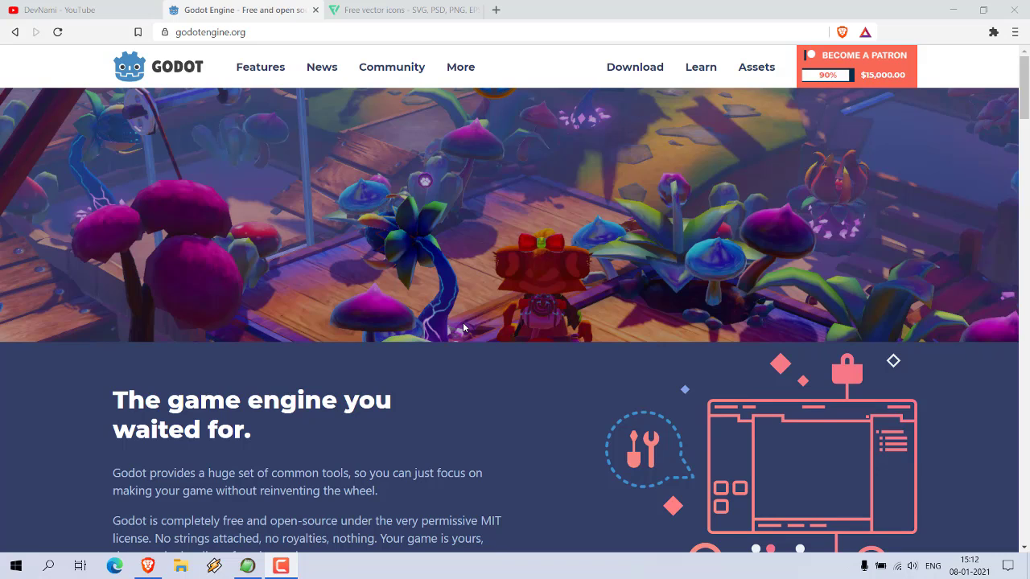
pyautogui.moveTo(141, 81)
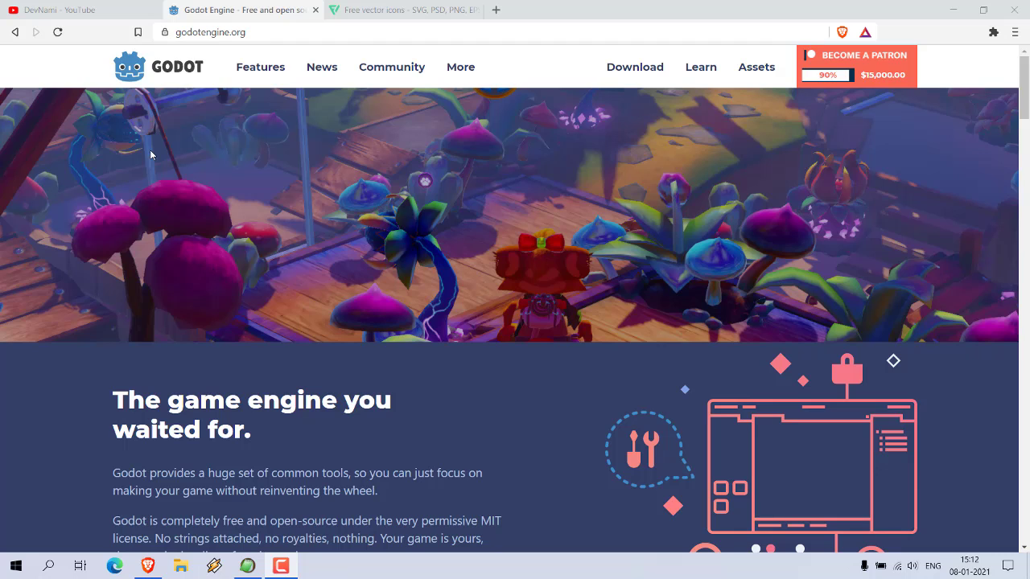
pyautogui.moveTo(292, 226)
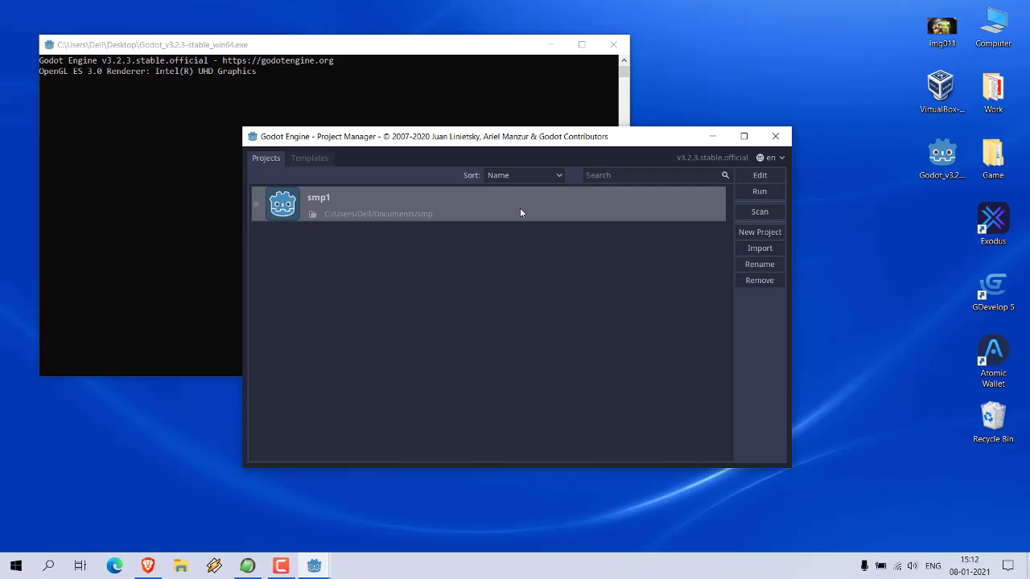
# Run smp1 from the Project Manager, then open it in the editor.
pyautogui.click(759, 192)
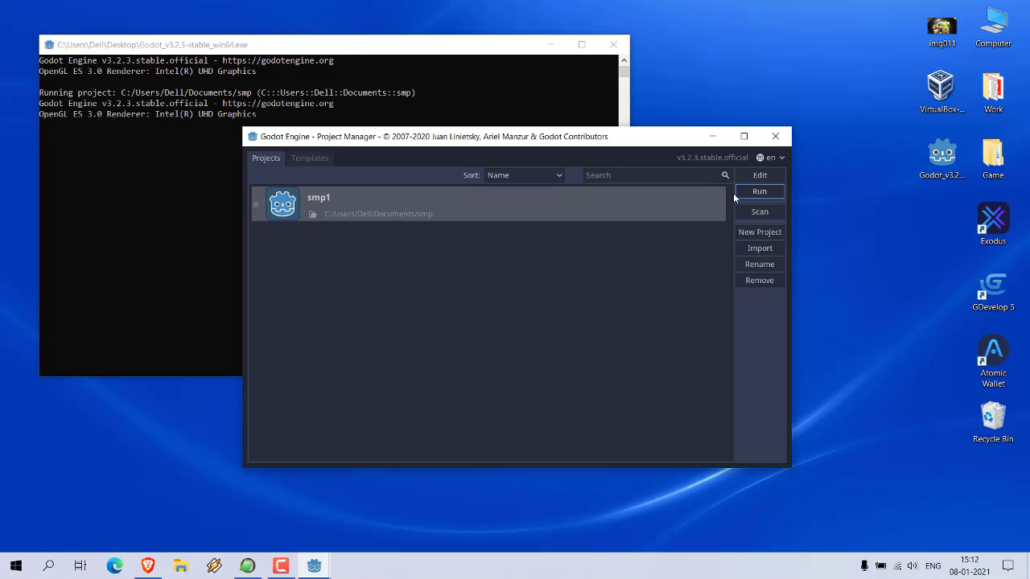
pyautogui.click(759, 191)
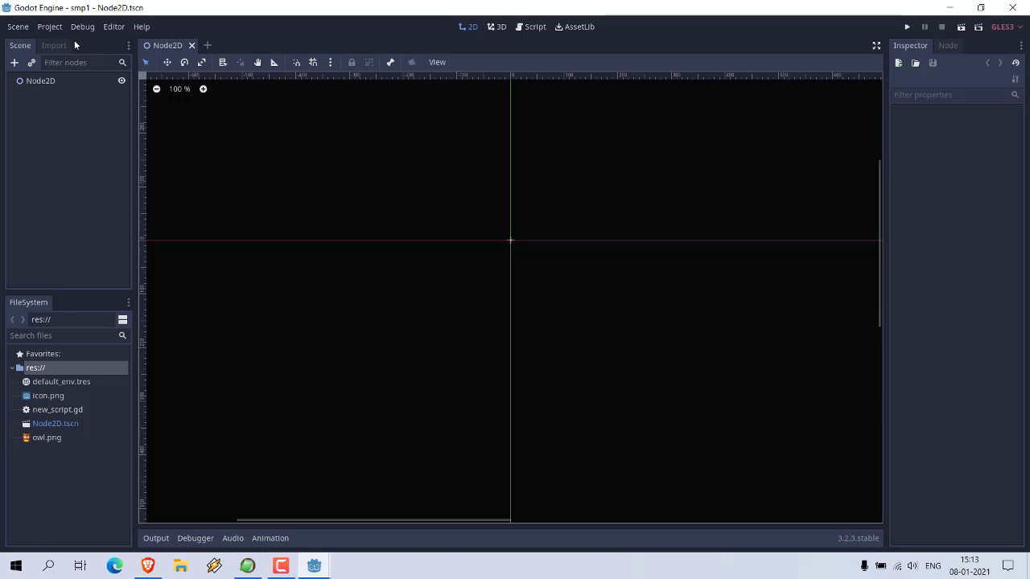
# Set Application > Boot Splash image to res://icon.png in Project Settings, then close.
pyautogui.click(49, 27)
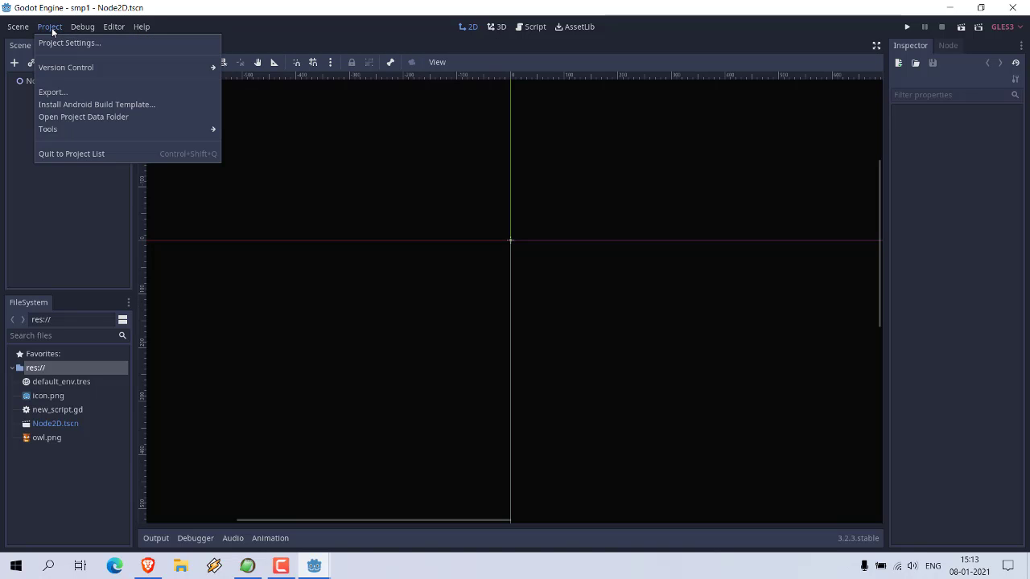
pyautogui.click(68, 43)
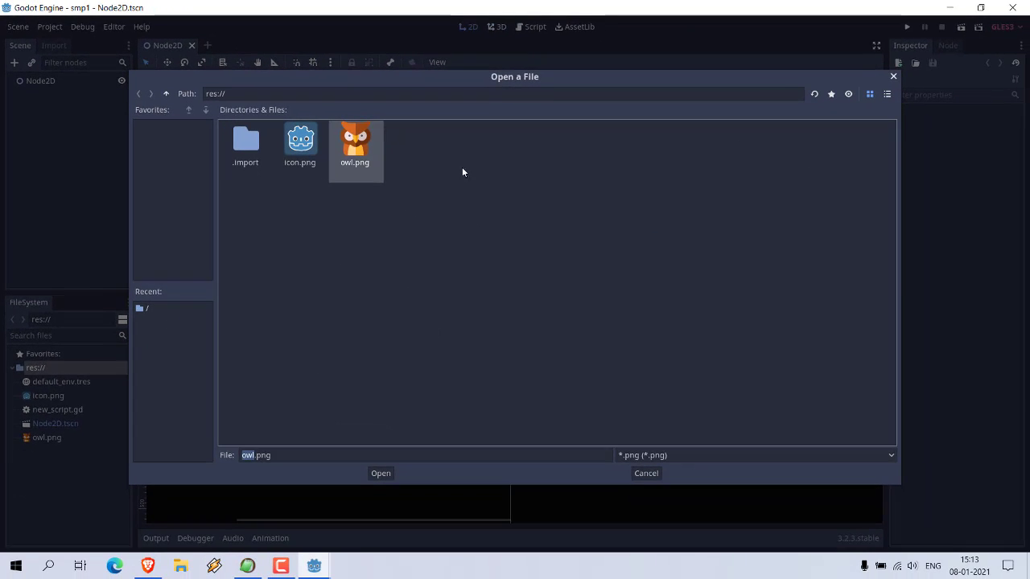
pyautogui.click(299, 145)
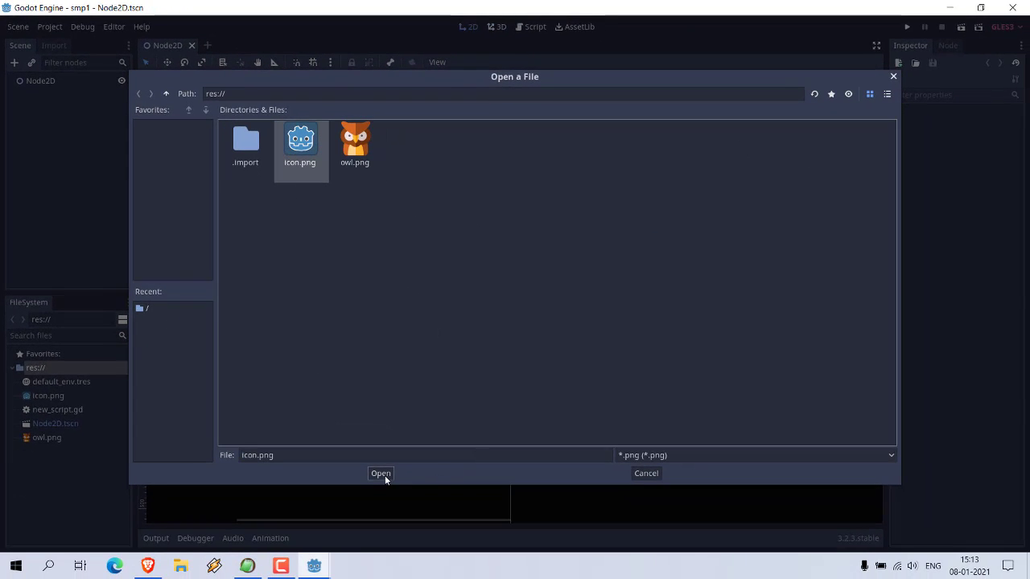
pyautogui.click(380, 473)
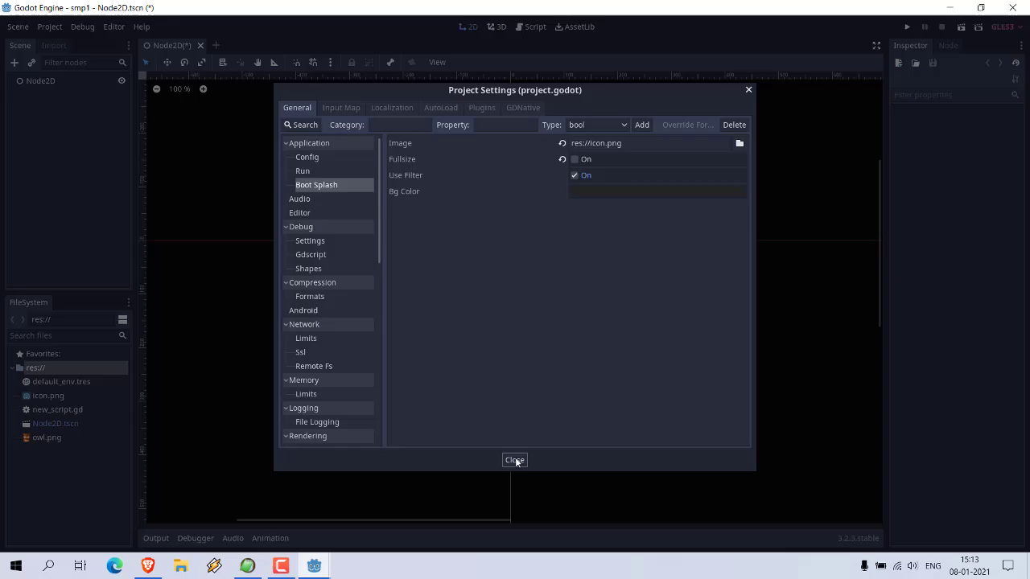
pyautogui.click(514, 459)
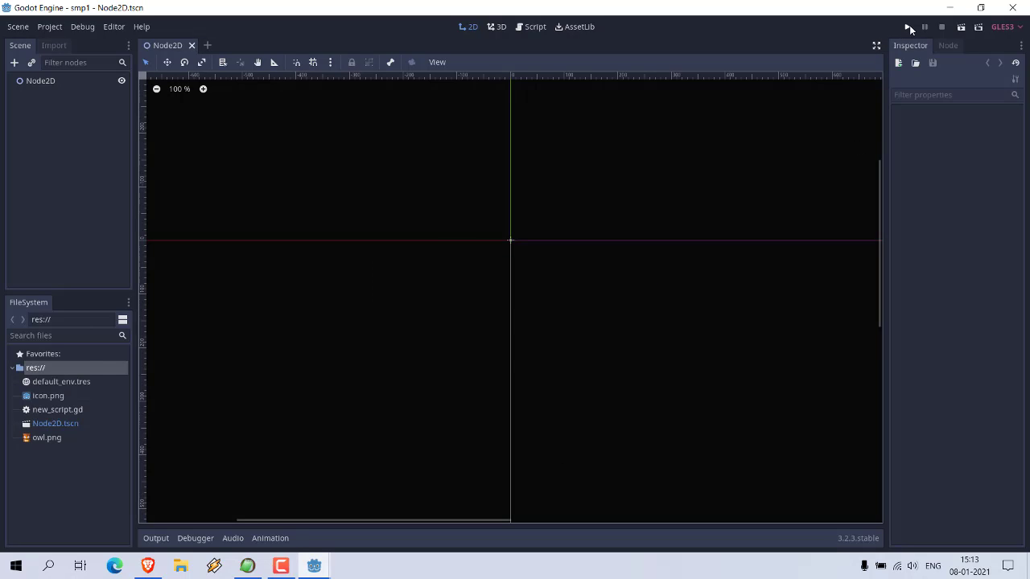
# Run smp1 to view the icon.png splash, then close the debug window.
pyautogui.click(908, 27)
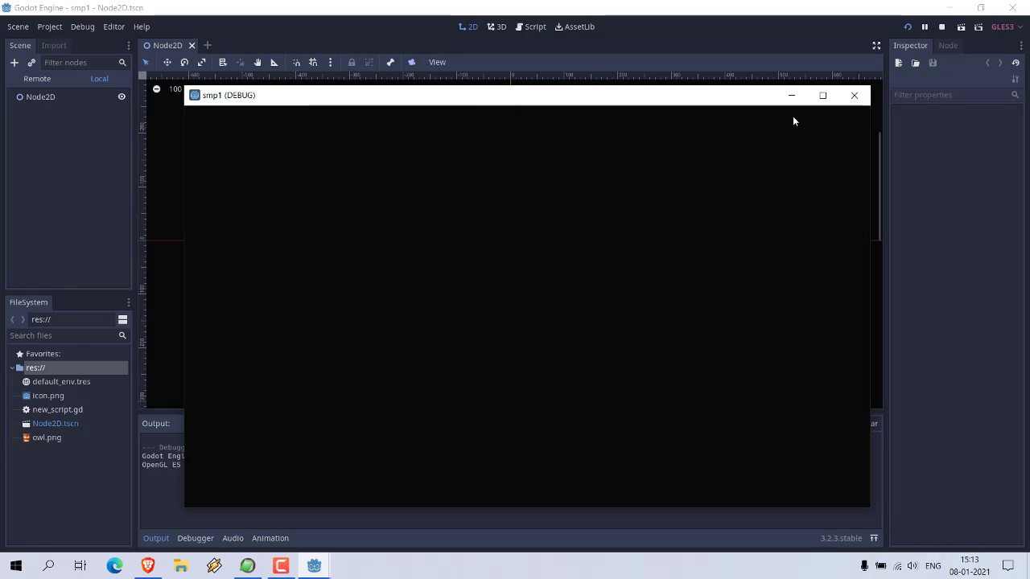
pyautogui.click(854, 95)
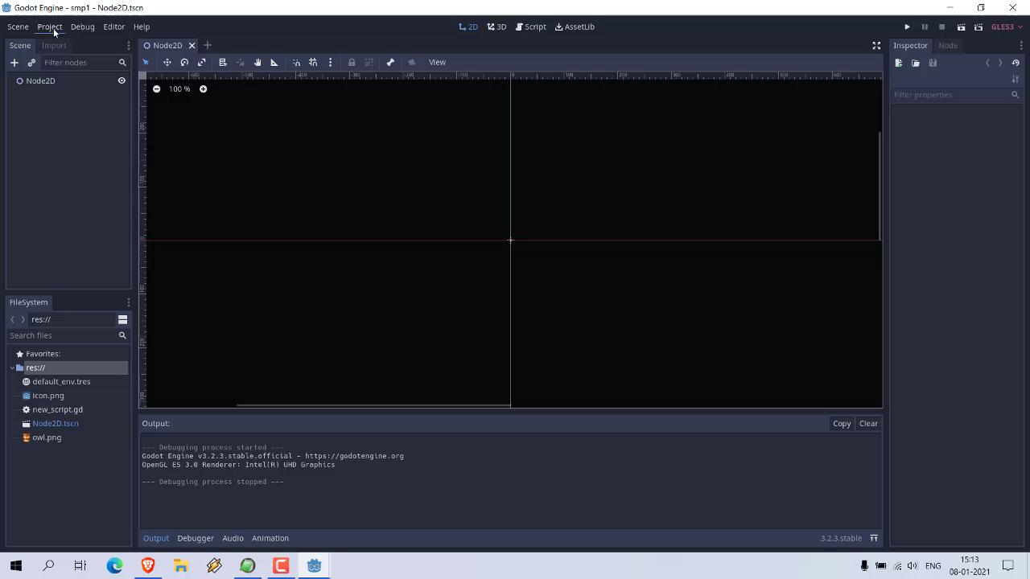
# Reopen the Project menu to view Boot Splash settings still set to icon.png.
pyautogui.click(49, 27)
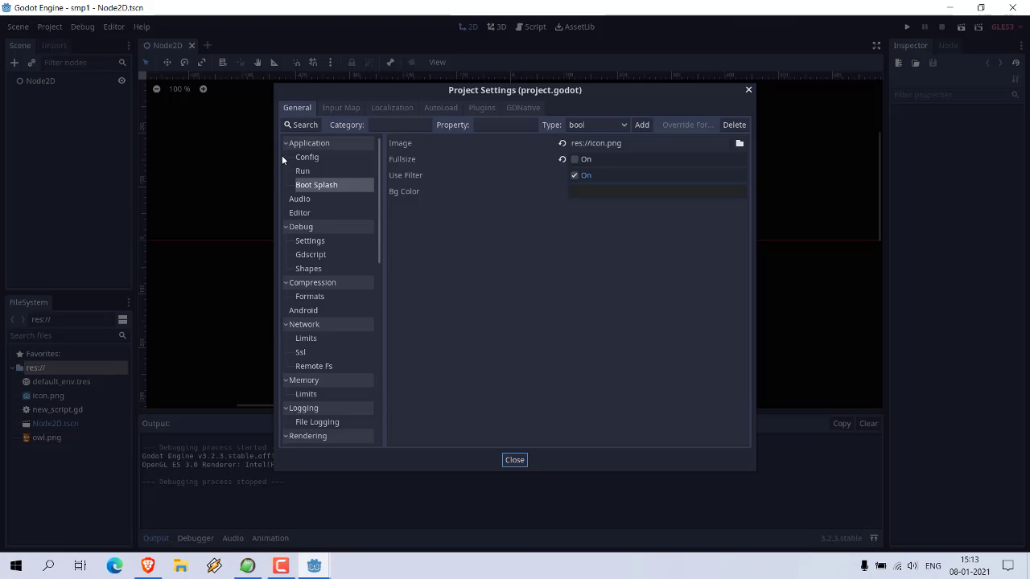
pyautogui.moveTo(345, 190)
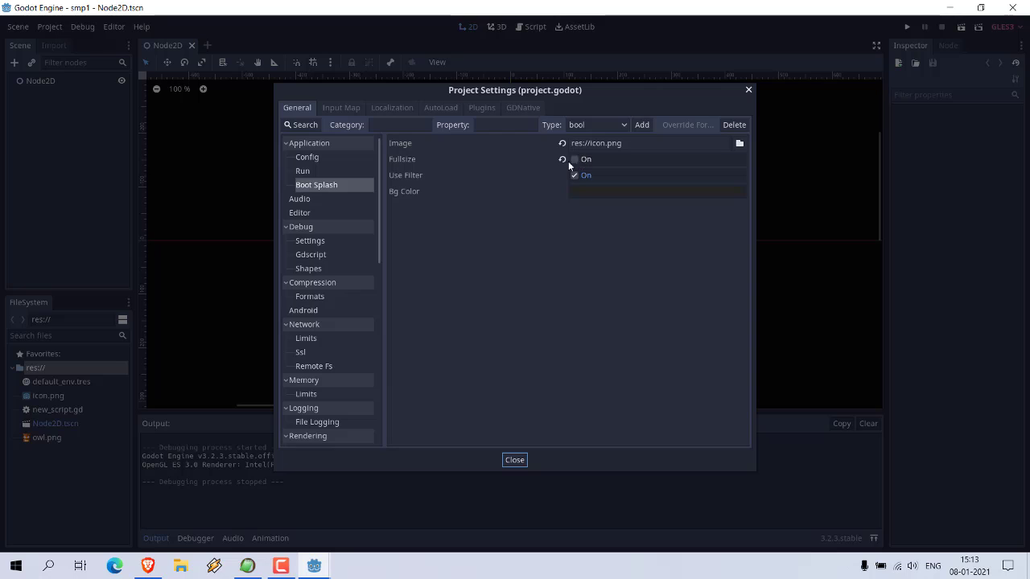
pyautogui.moveTo(578, 165)
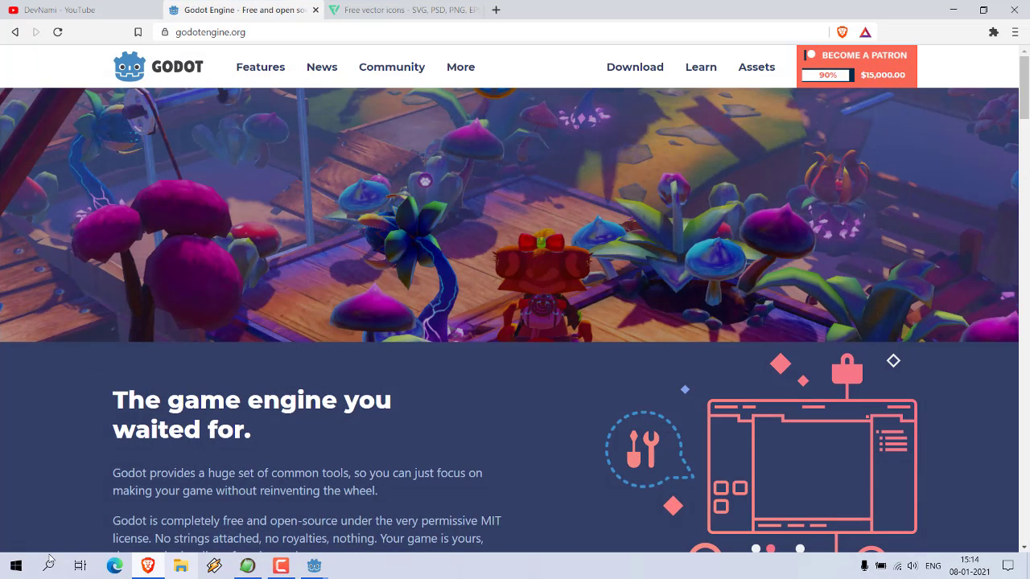
# Switch to Flaticon's Animals icon pack and scroll down to the owl icon.
pyautogui.click(403, 10)
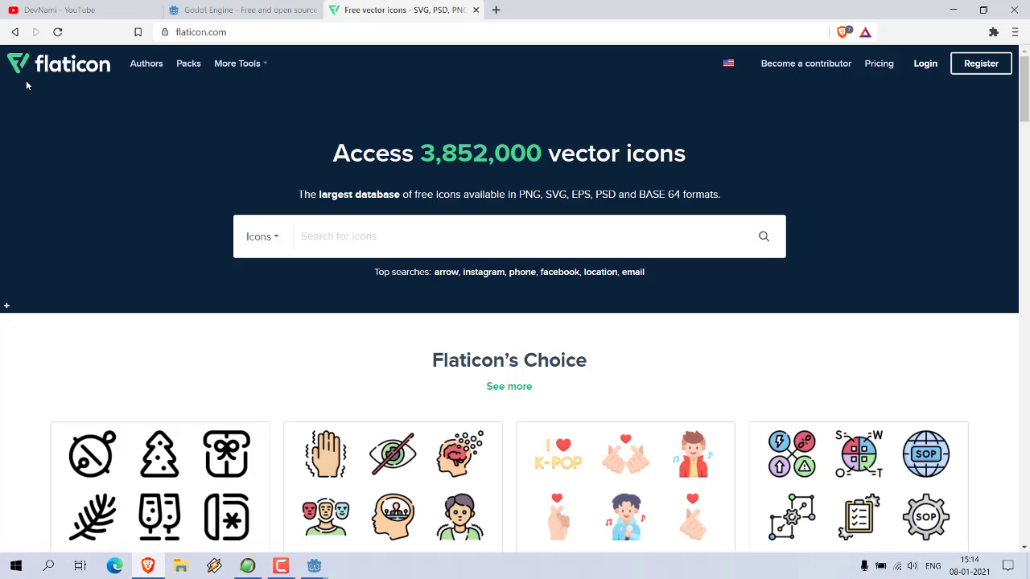
pyautogui.scroll(-3)
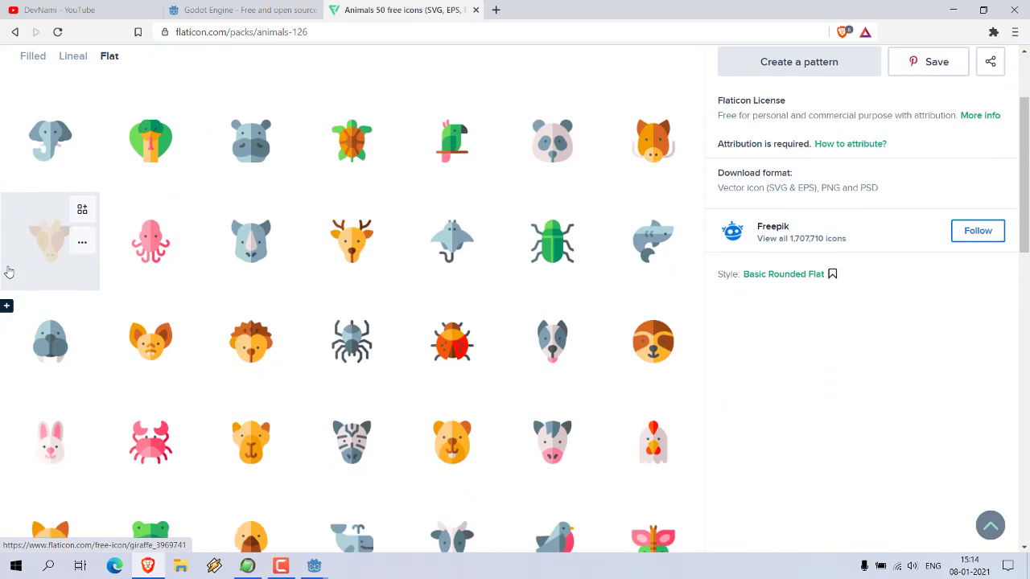
pyautogui.scroll(-3)
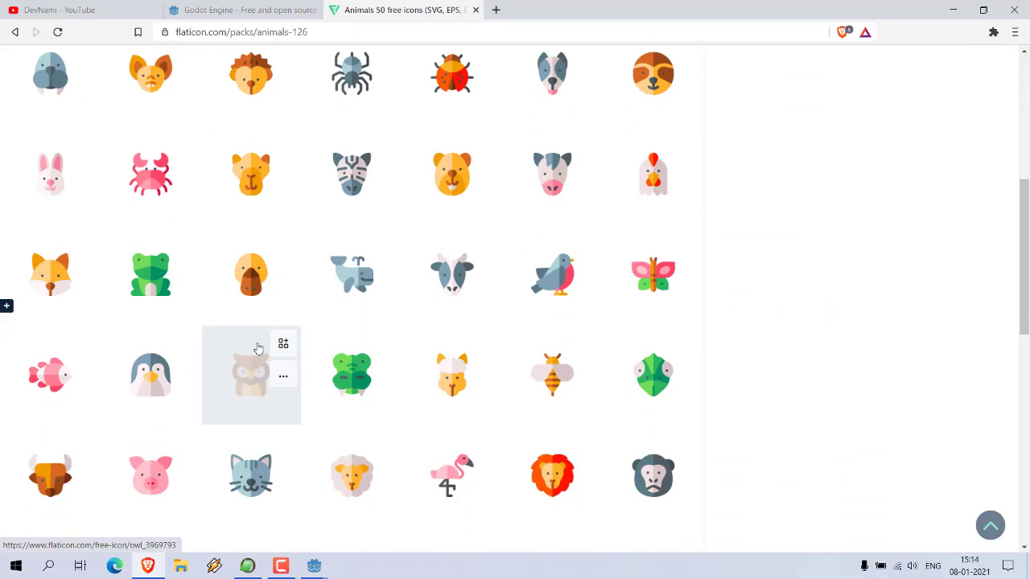
pyautogui.moveTo(246, 382)
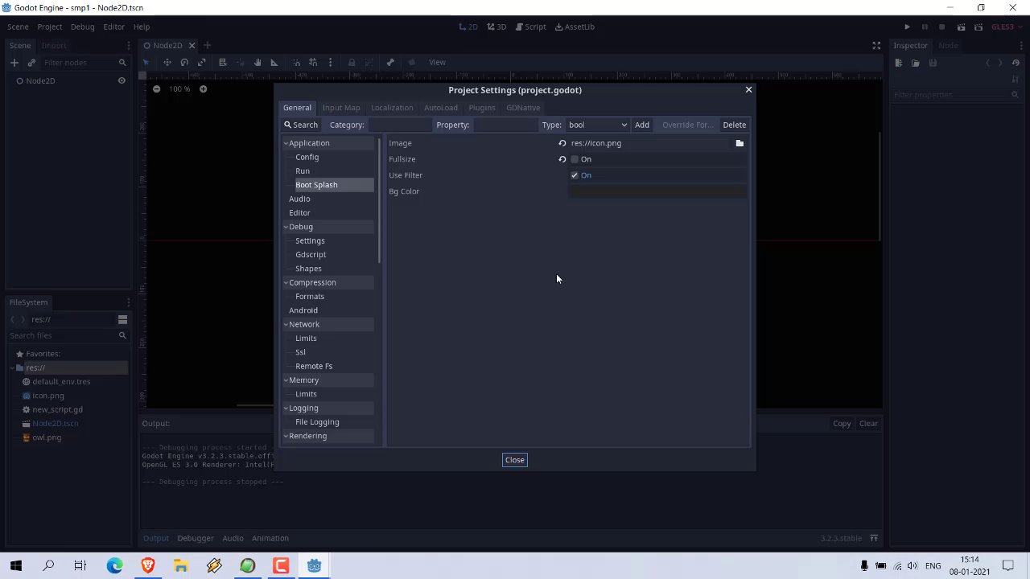
# Close the Project Settings dialog to return to the Node2D scene.
pyautogui.click(514, 459)
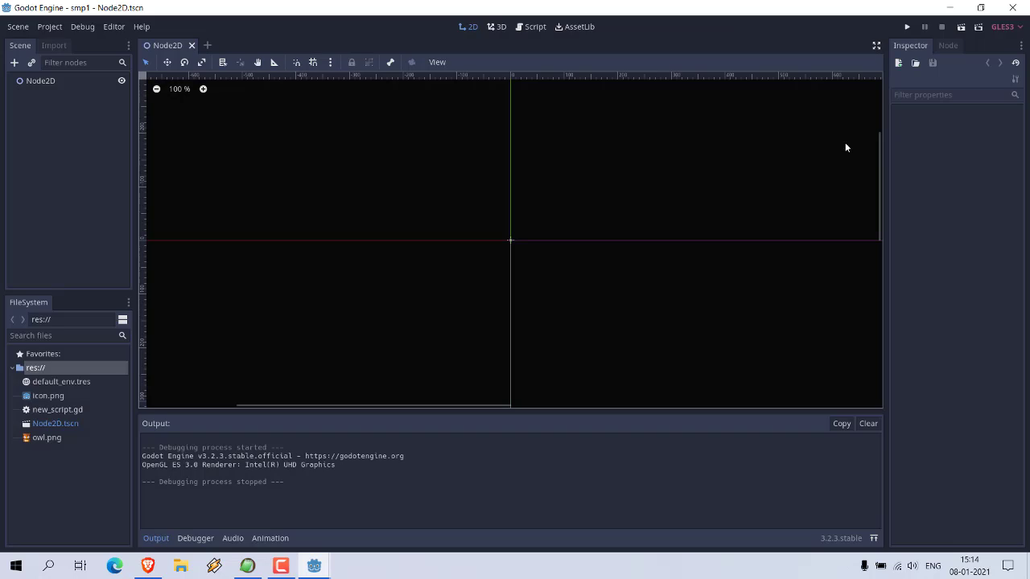
pyautogui.moveTo(39, 432)
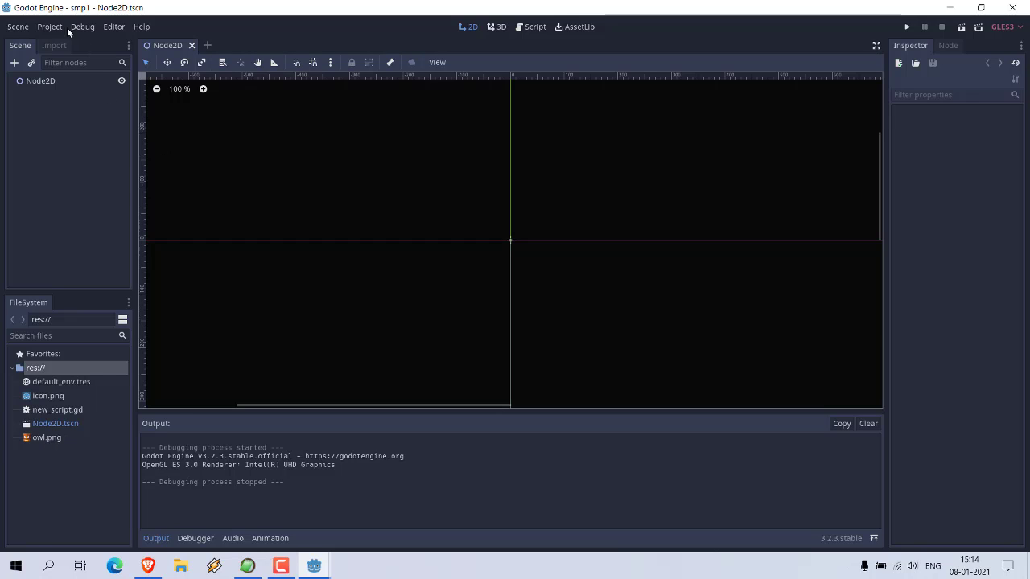
# Change the Boot Splash image to res://owl.png, close settings, and save with Ctrl+S.
pyautogui.click(49, 27)
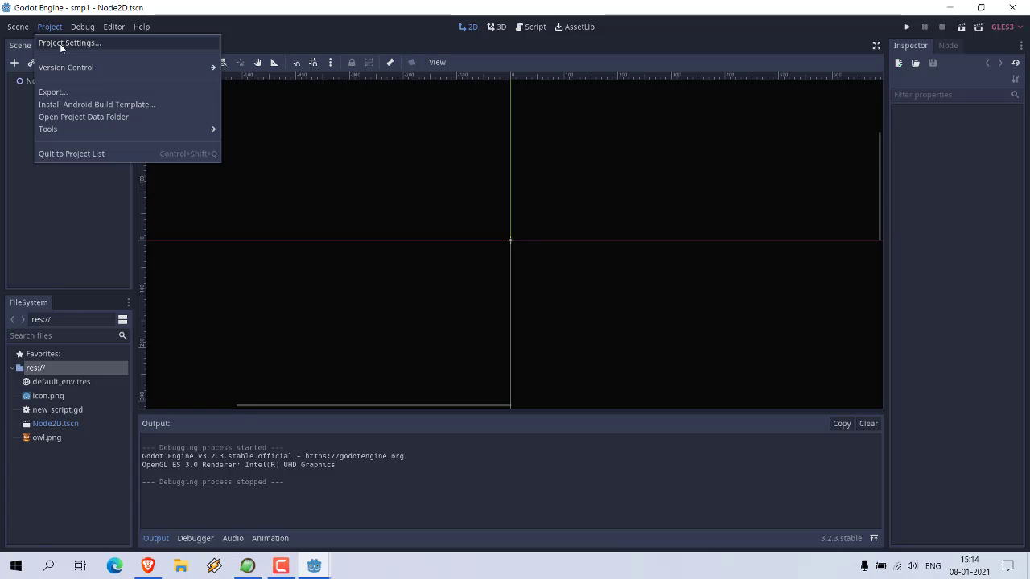
pyautogui.click(71, 42)
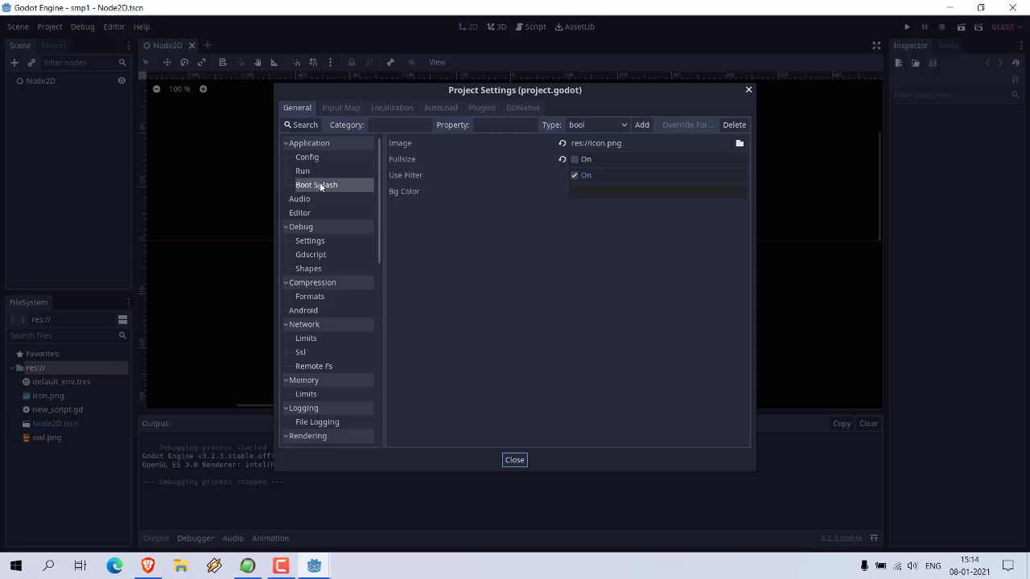
pyautogui.moveTo(404, 152)
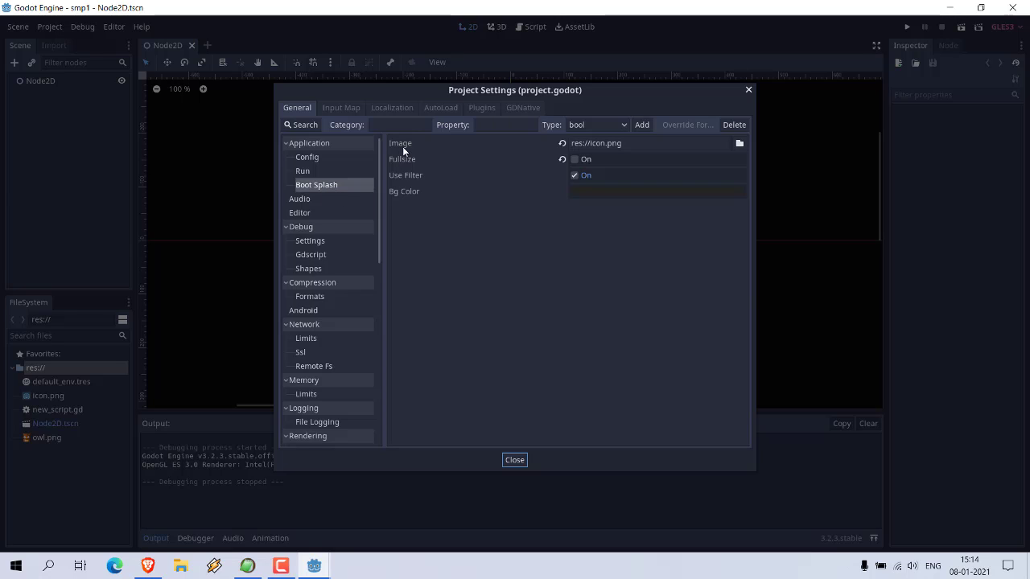
pyautogui.moveTo(613, 156)
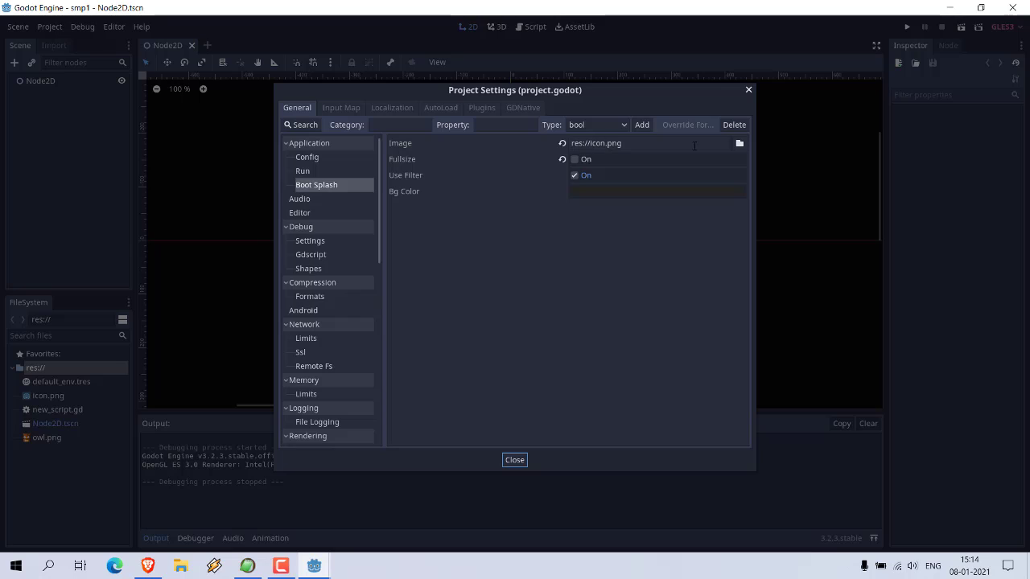
pyautogui.click(738, 143)
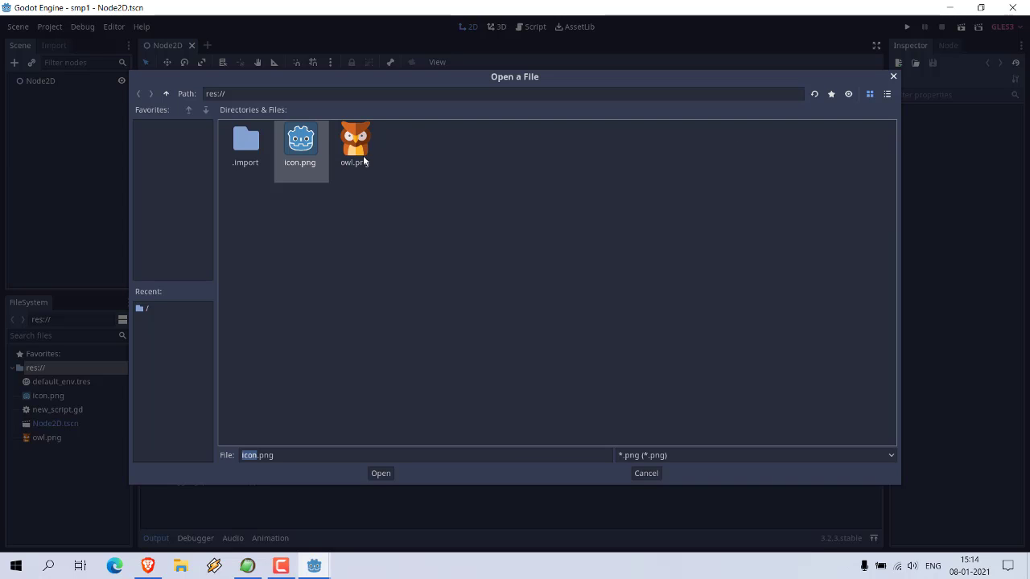
pyautogui.click(355, 145)
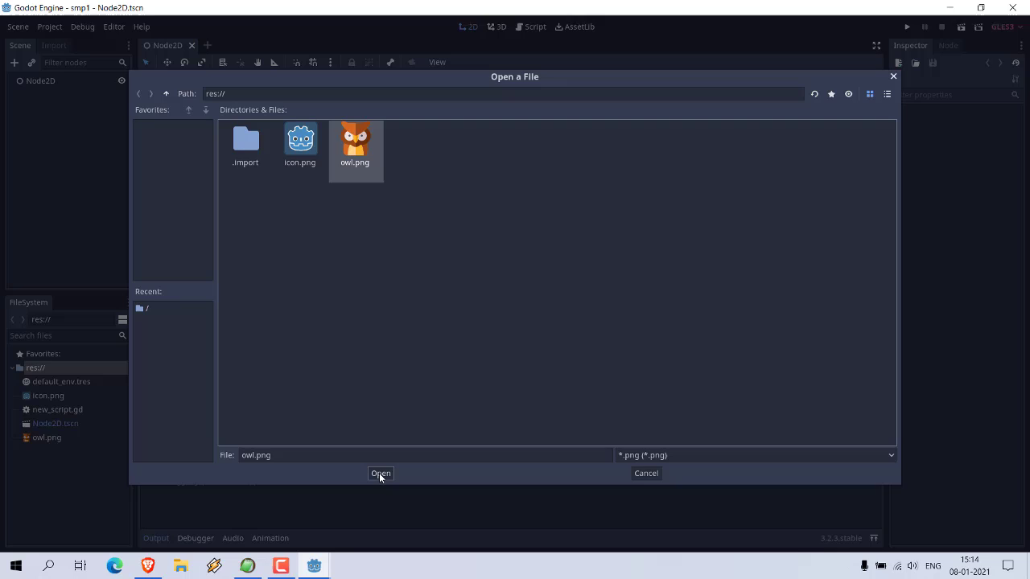
pyautogui.click(380, 473)
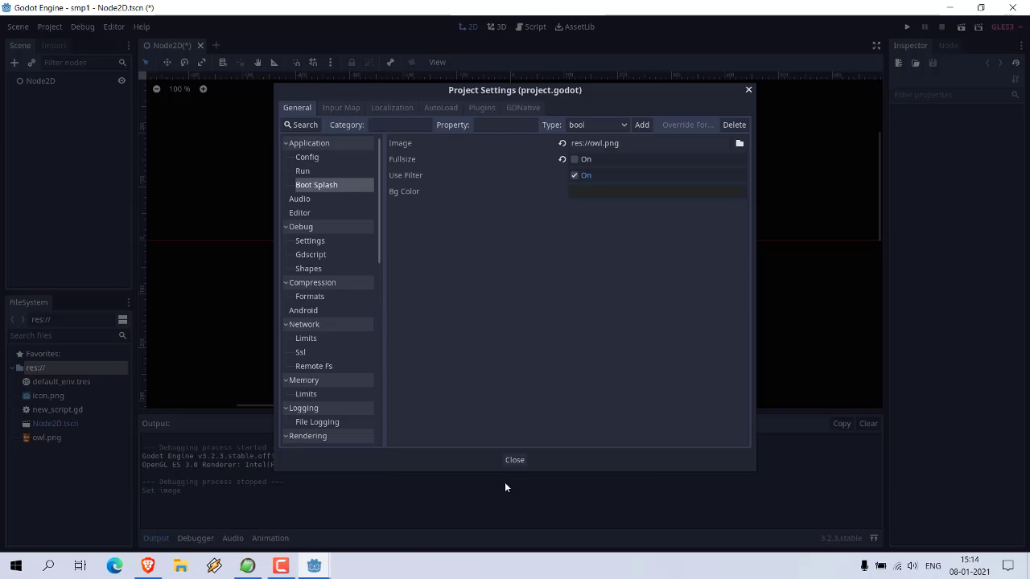
pyautogui.click(514, 460)
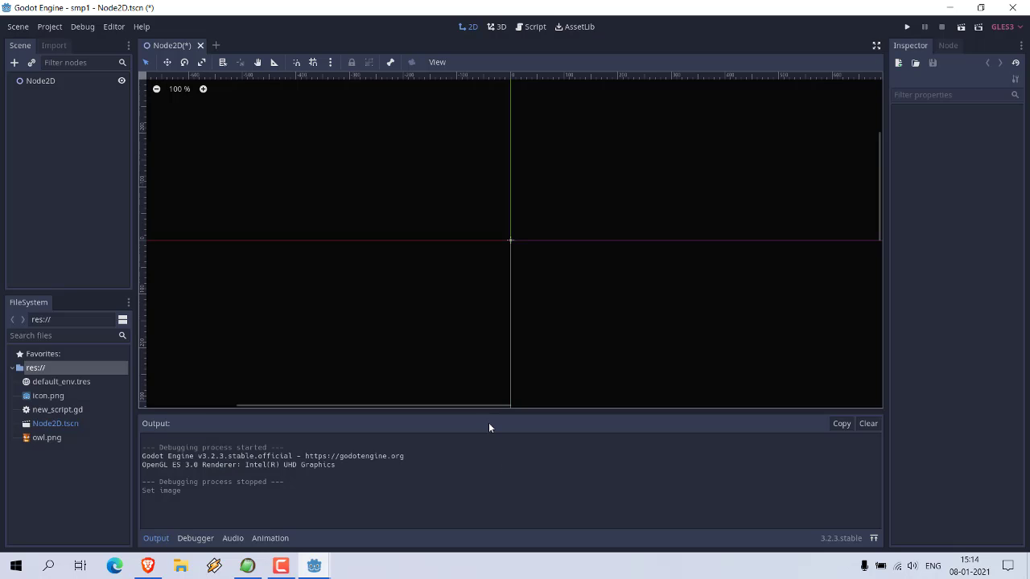
pyautogui.press('ctrl+s')
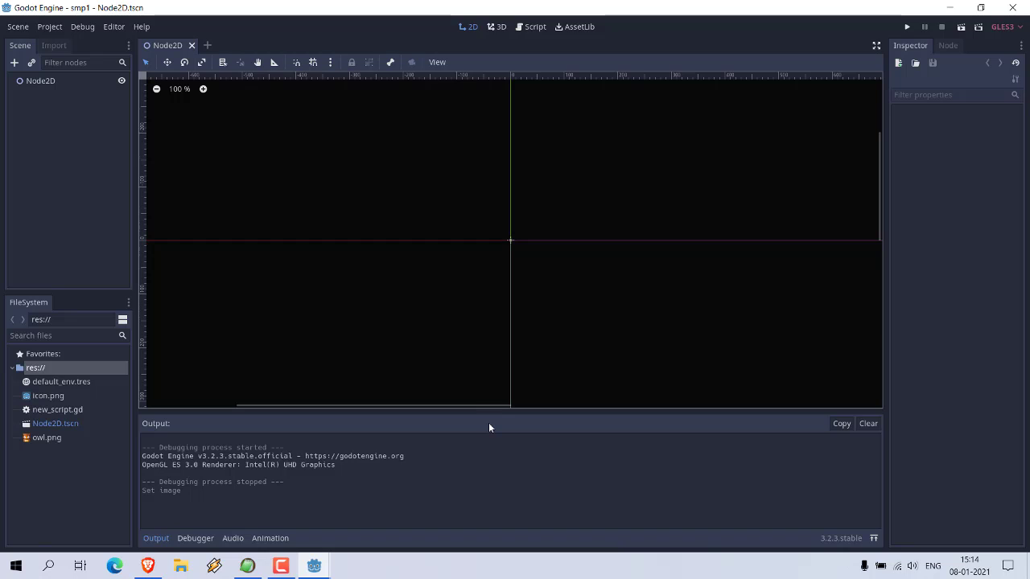
pyautogui.moveTo(717, 181)
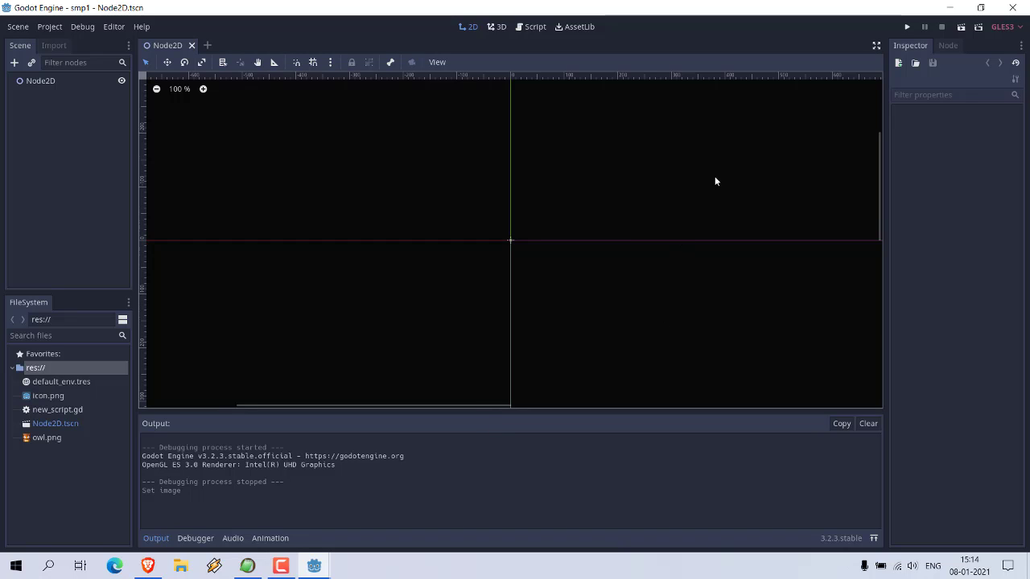
pyautogui.moveTo(906, 27)
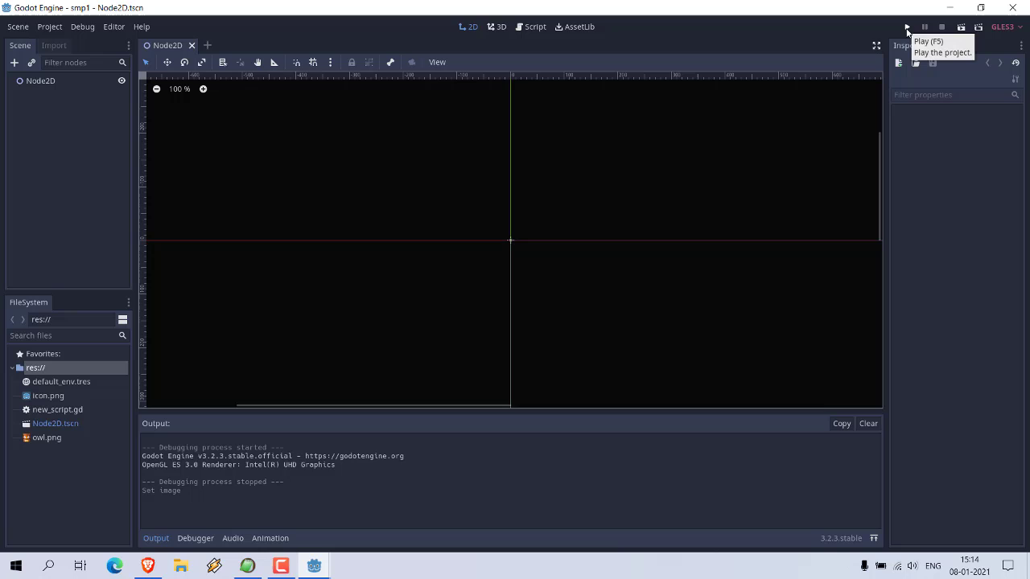
# Run smp1 to show the owl splash, close it, then run it again.
pyautogui.click(908, 26)
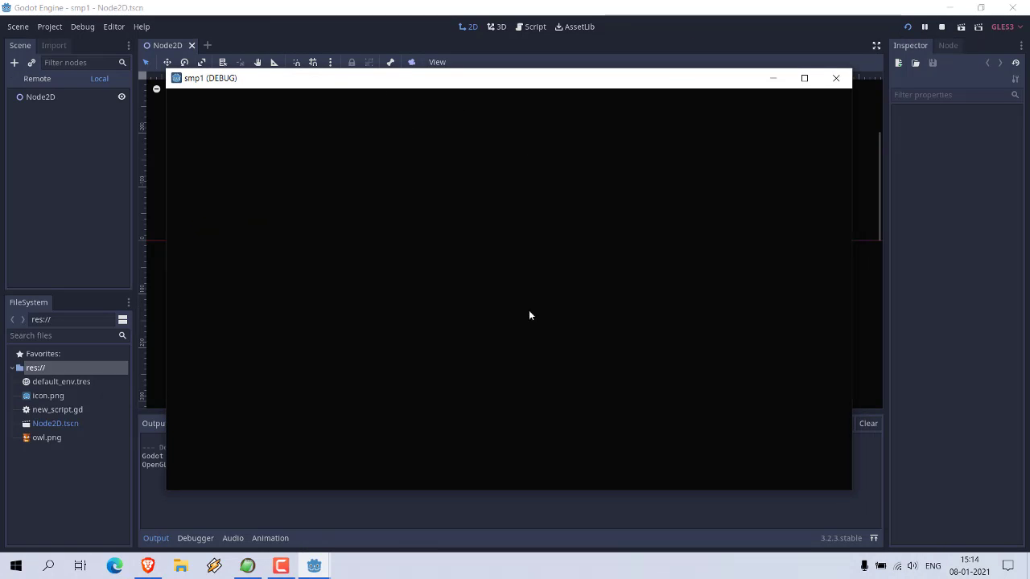
pyautogui.click(836, 78)
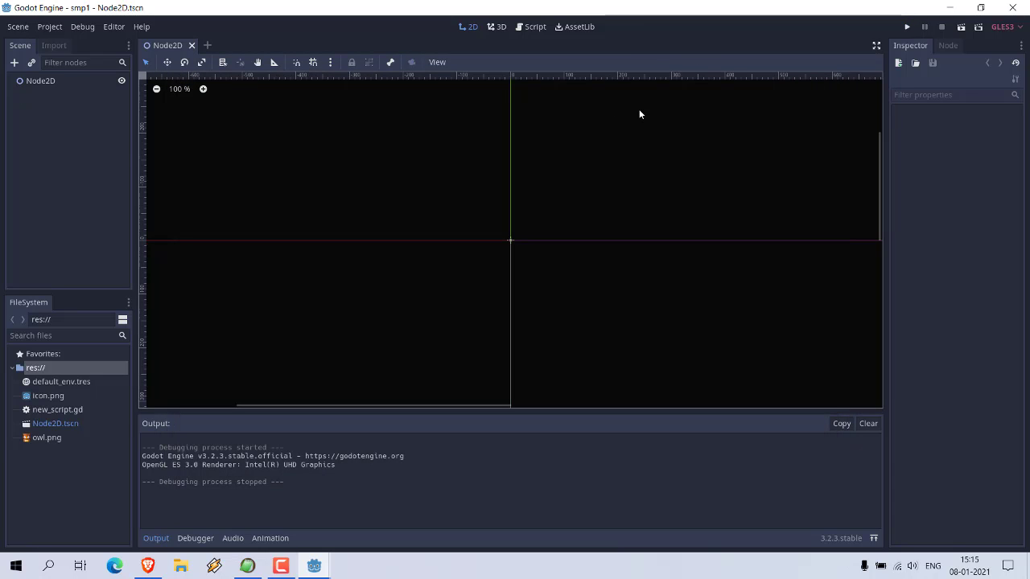
pyautogui.moveTo(622, 108)
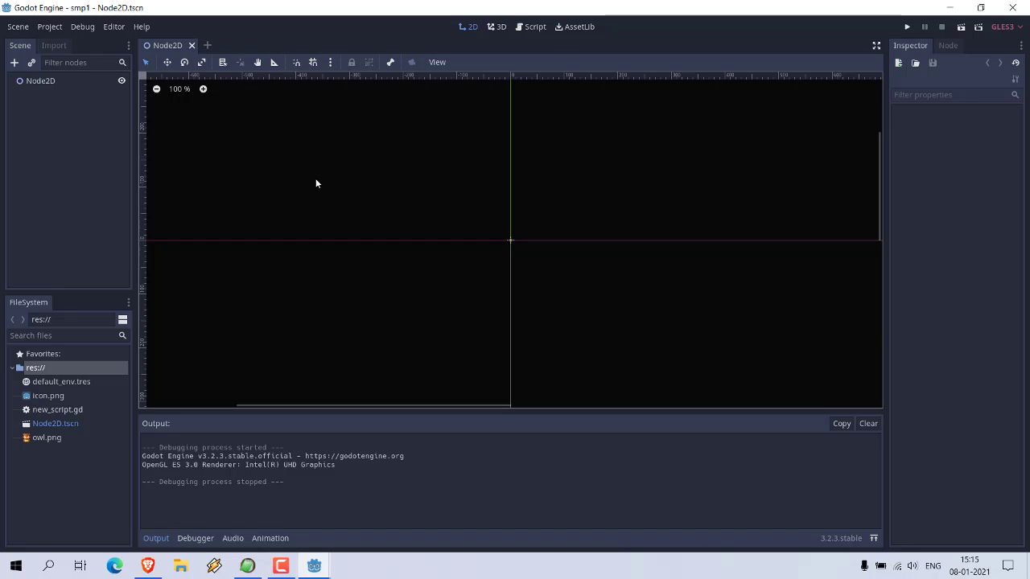
pyautogui.moveTo(366, 243)
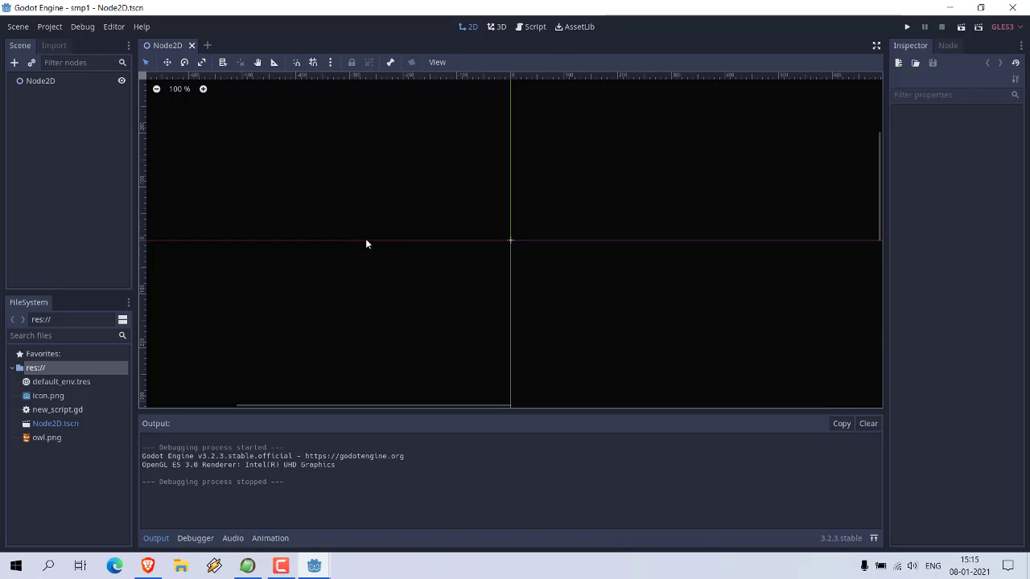
pyautogui.click(907, 27)
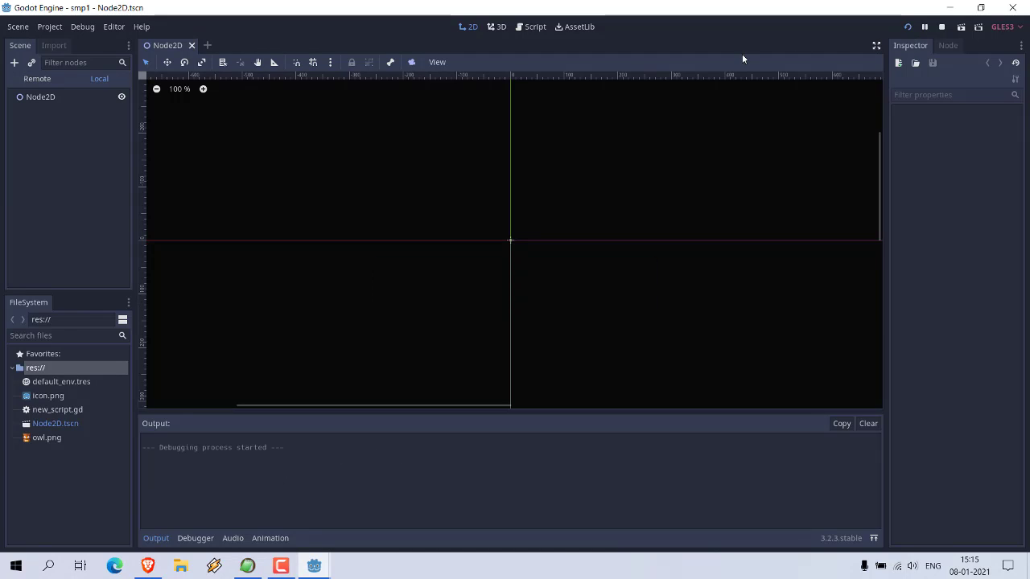